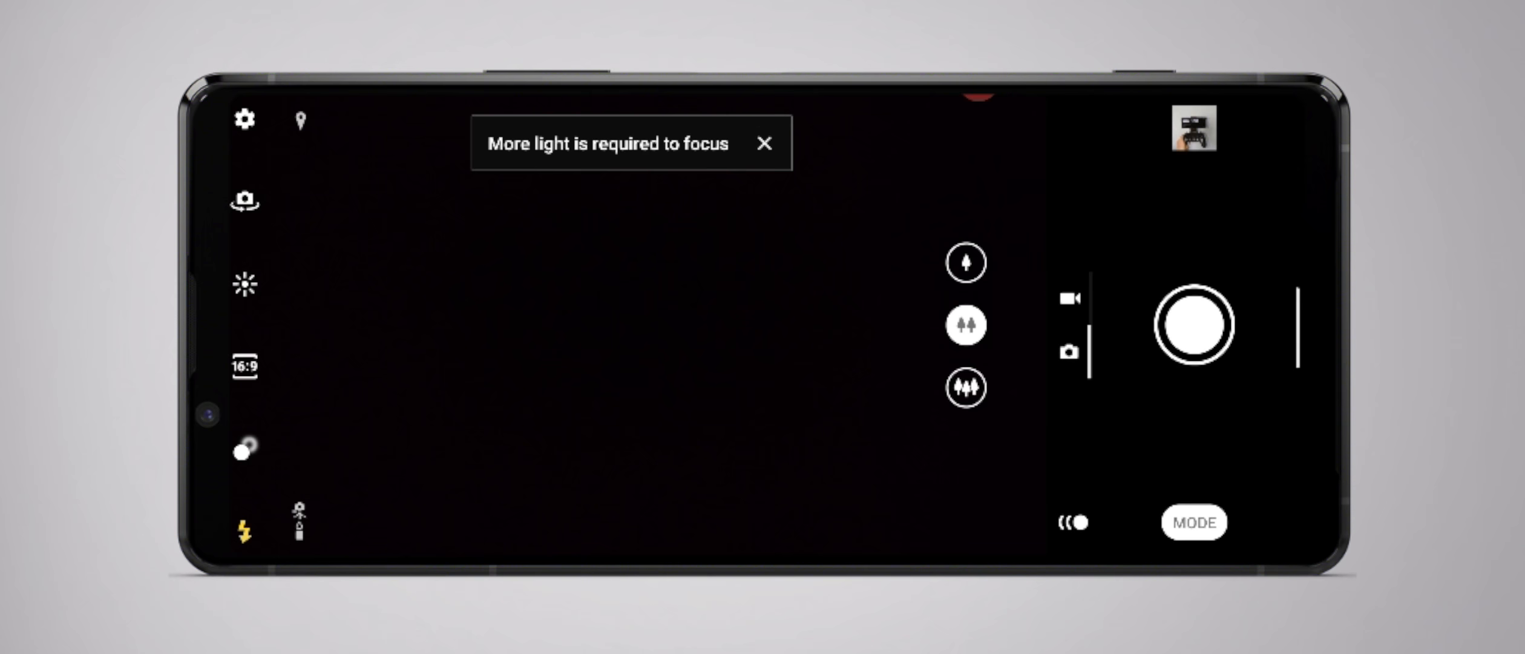
Step: Open the 'Launch with camera key' page from Camera settings to view its launch choices
{"action": "left_click", "coordinate": [243, 120]}
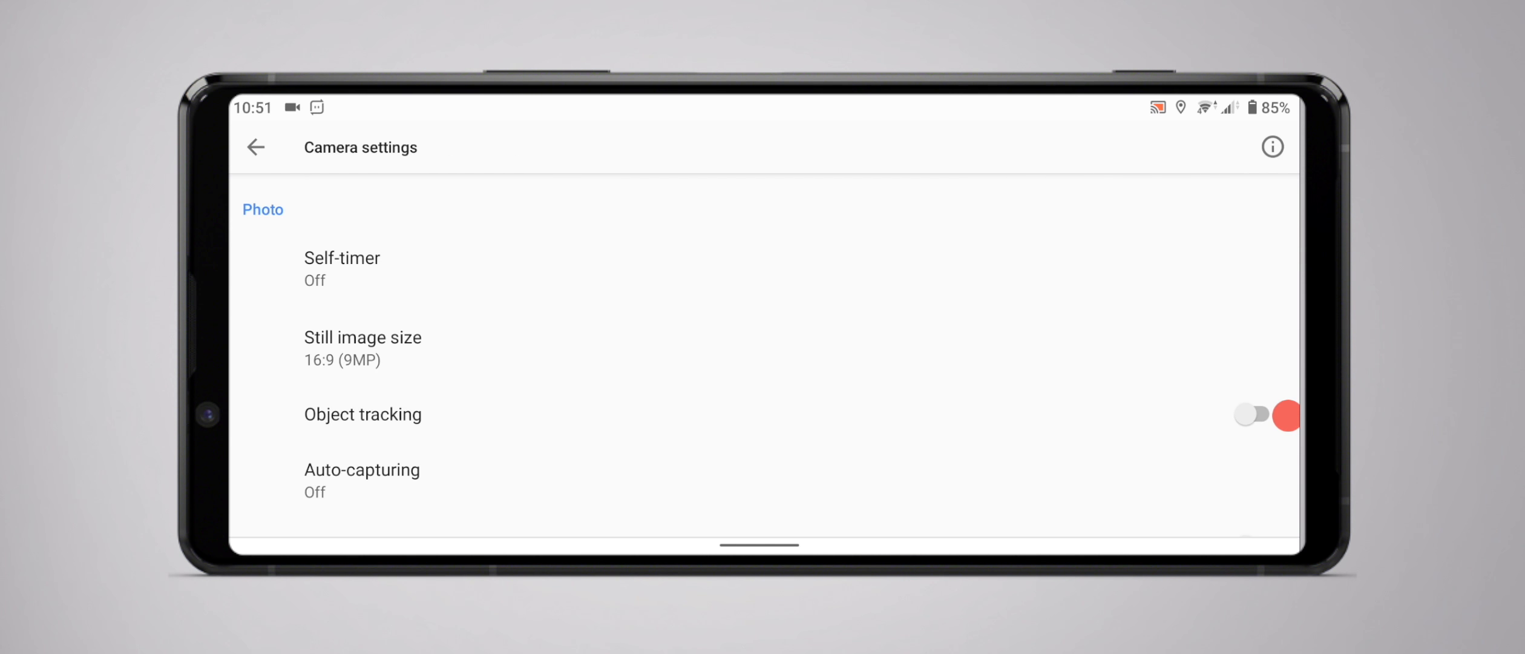
{"action": "scroll", "scroll_direction": "down", "scroll_amount": 3}
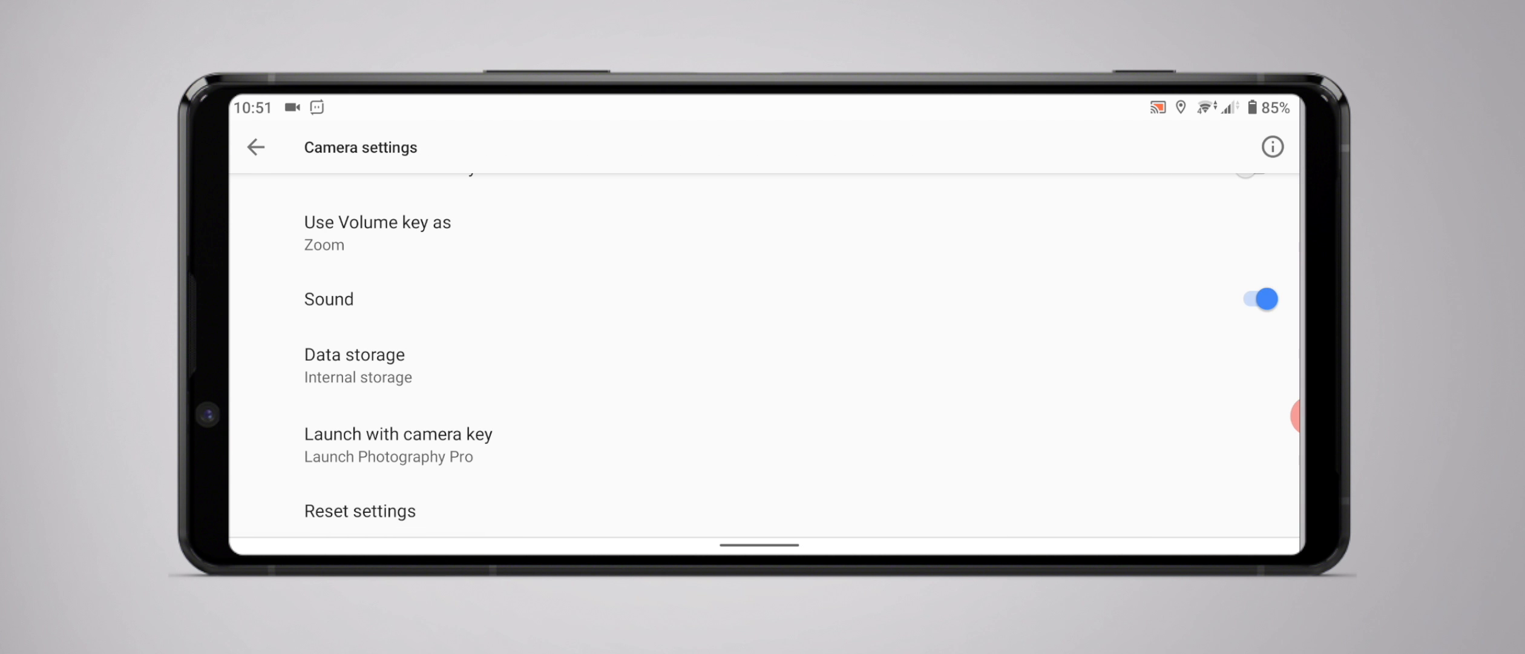
{"action": "left_click", "coordinate": [399, 434]}
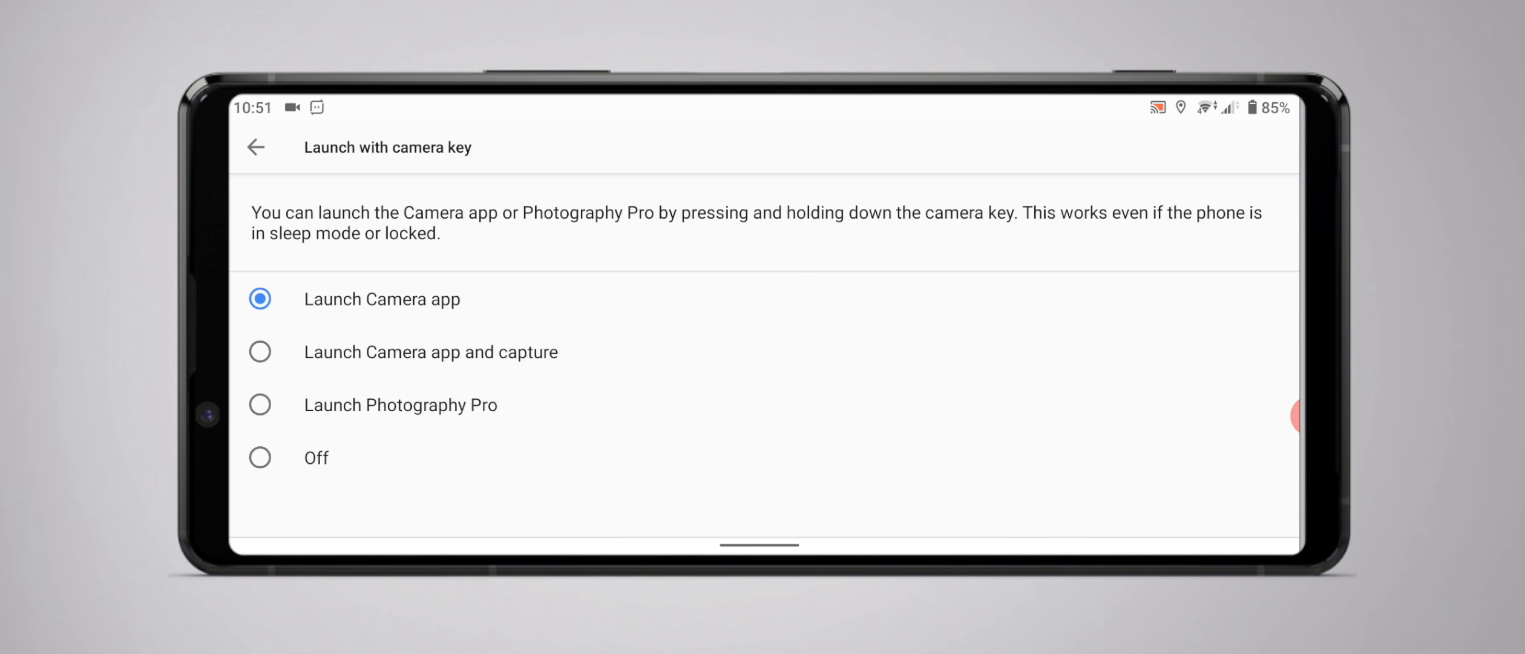